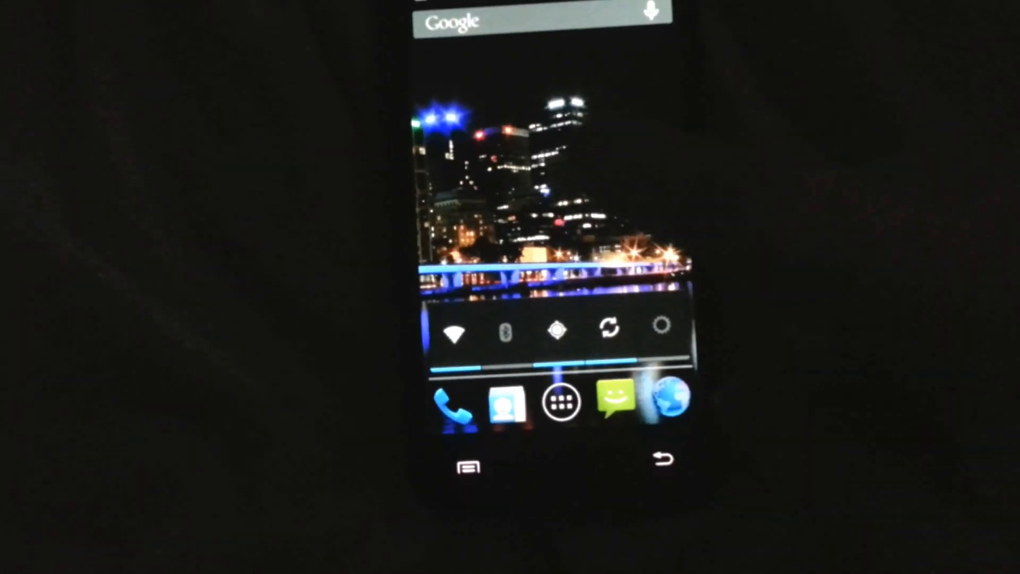
Step: Launch ROM Manager from the app drawer, reaching its New Features notice
{"action": "left_click", "coordinate": [558, 401]}
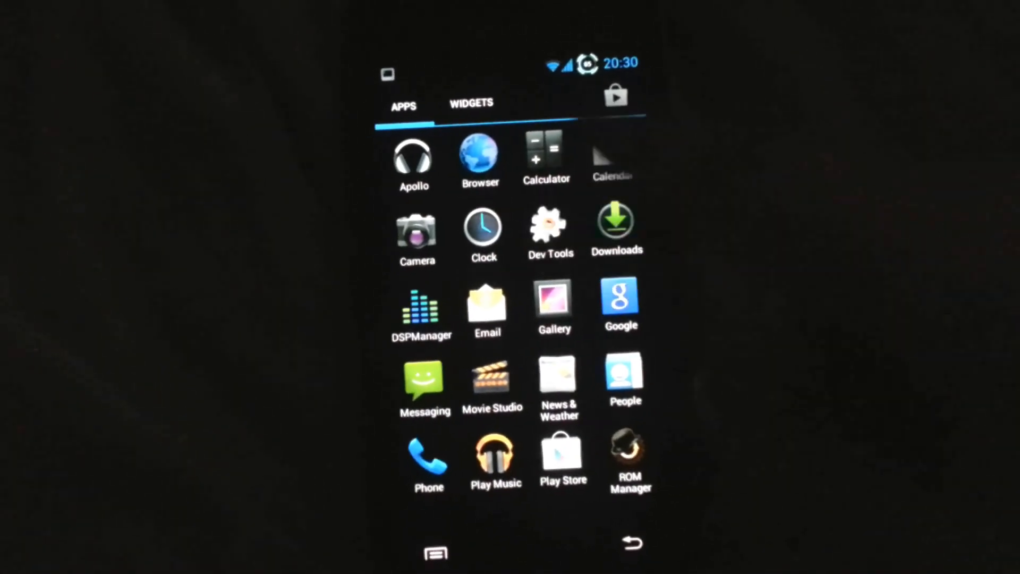
{"action": "left_click", "coordinate": [413, 156]}
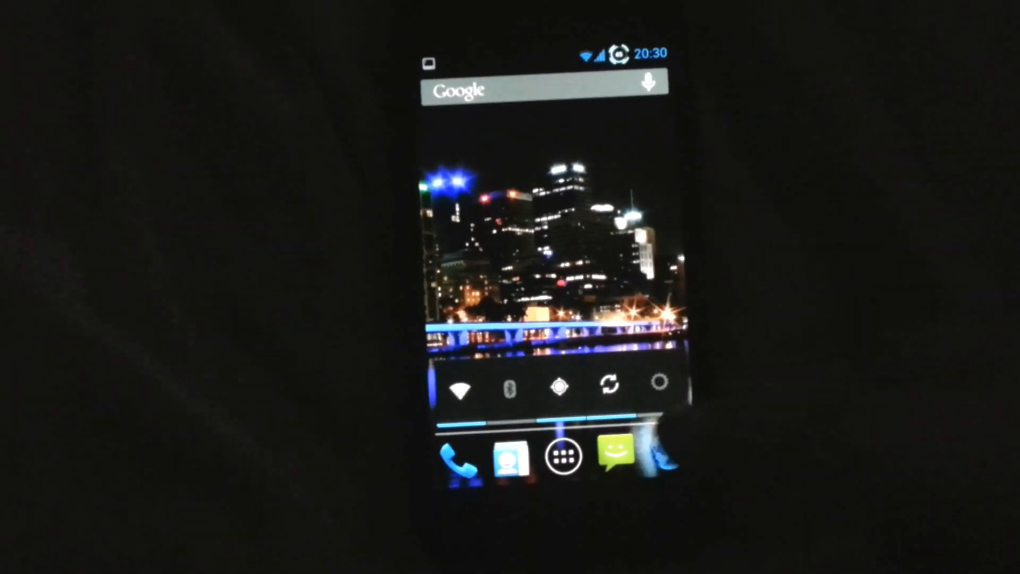
{"action": "left_click", "coordinate": [562, 456]}
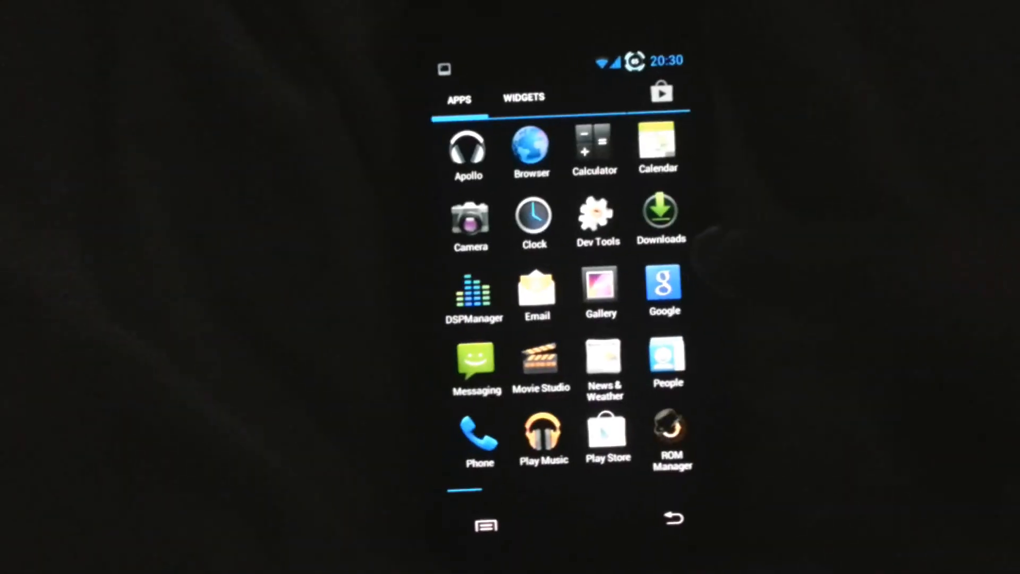
{"action": "left_click", "coordinate": [599, 285]}
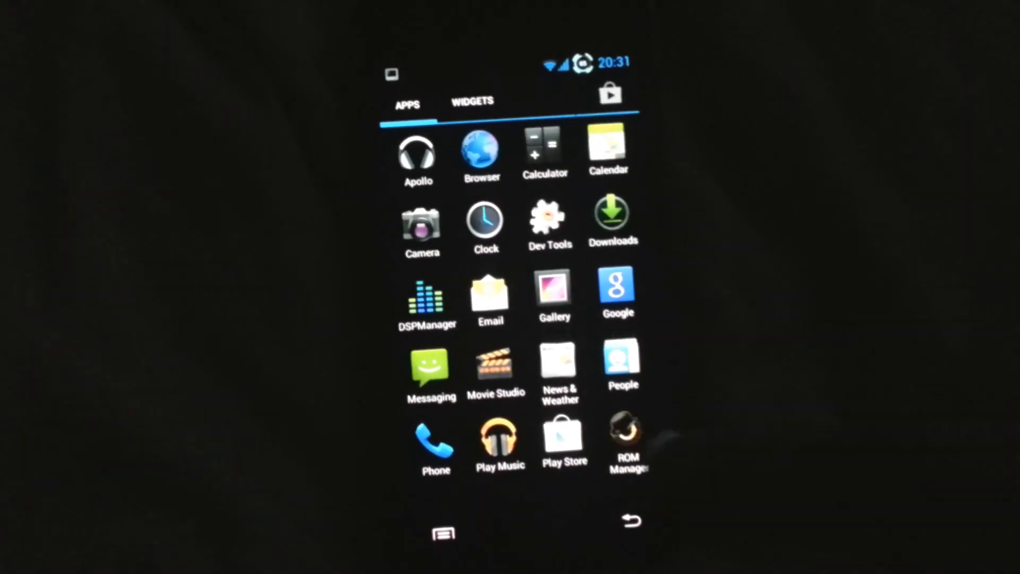
{"action": "left_click", "coordinate": [628, 432]}
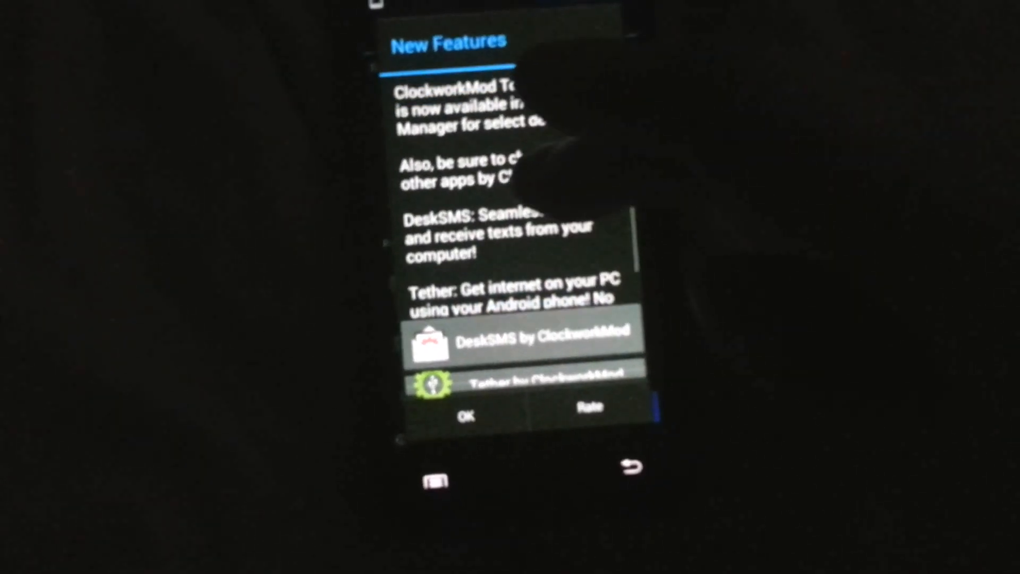
Step: Dismiss the New Features notice and scroll through ROM Manager's main menu options
{"action": "left_click", "coordinate": [466, 415]}
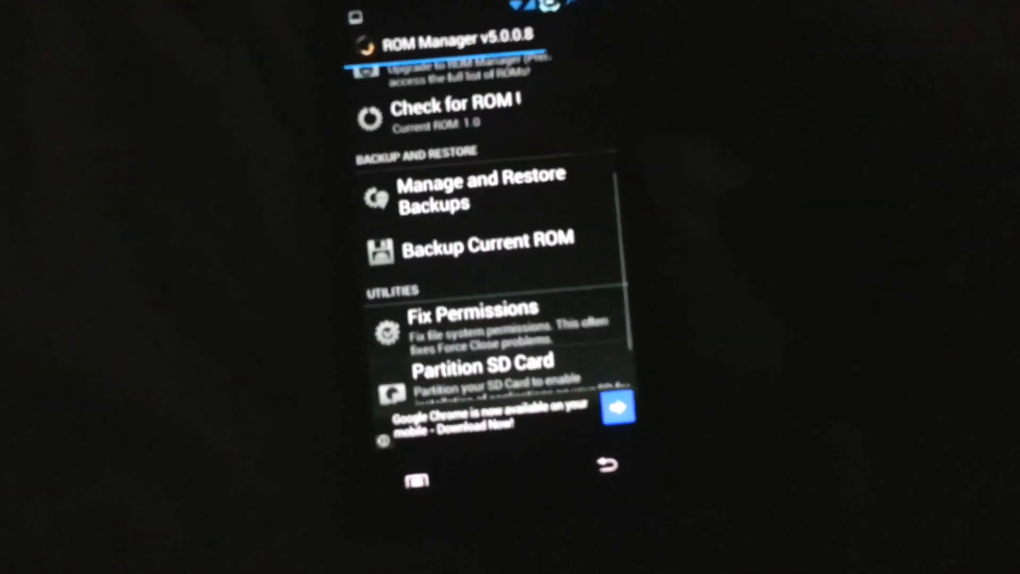
{"action": "scroll", "scroll_direction": "down", "scroll_amount": 3}
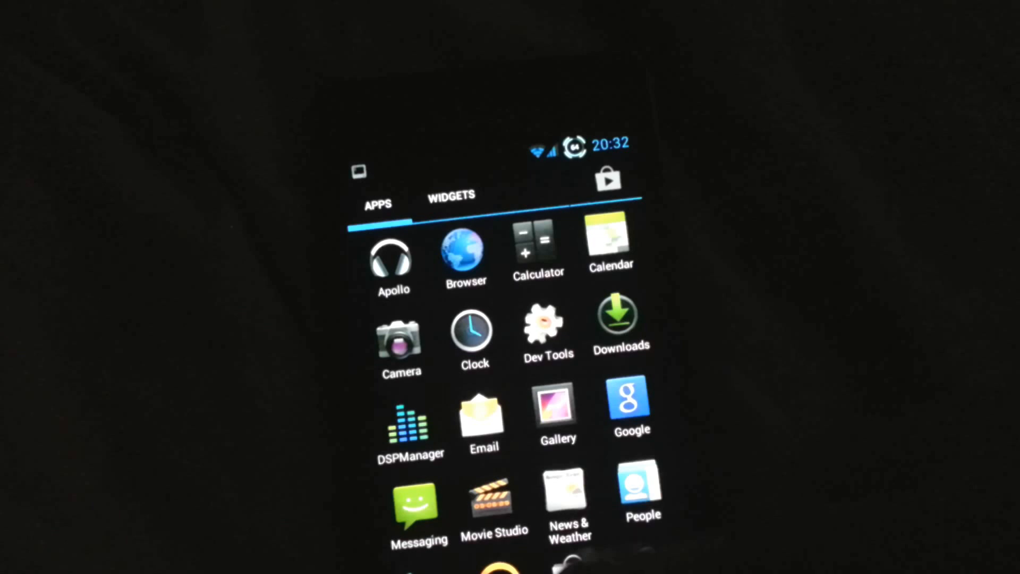
Step: Search Play Store for 'goom' and choose the GooManager Beta suggestion to install and launch it
{"action": "left_click", "coordinate": [607, 179]}
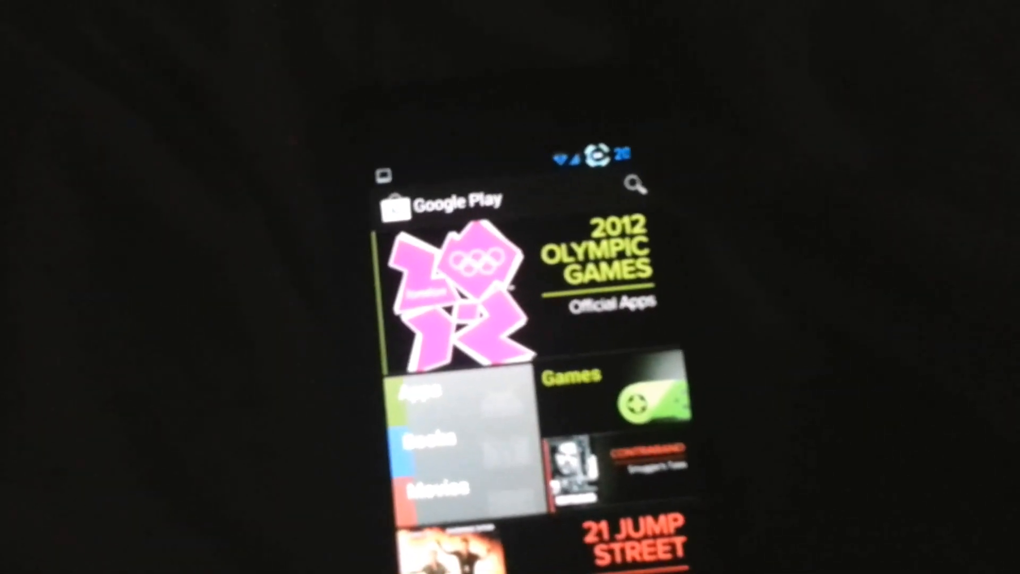
{"action": "left_click", "coordinate": [637, 183]}
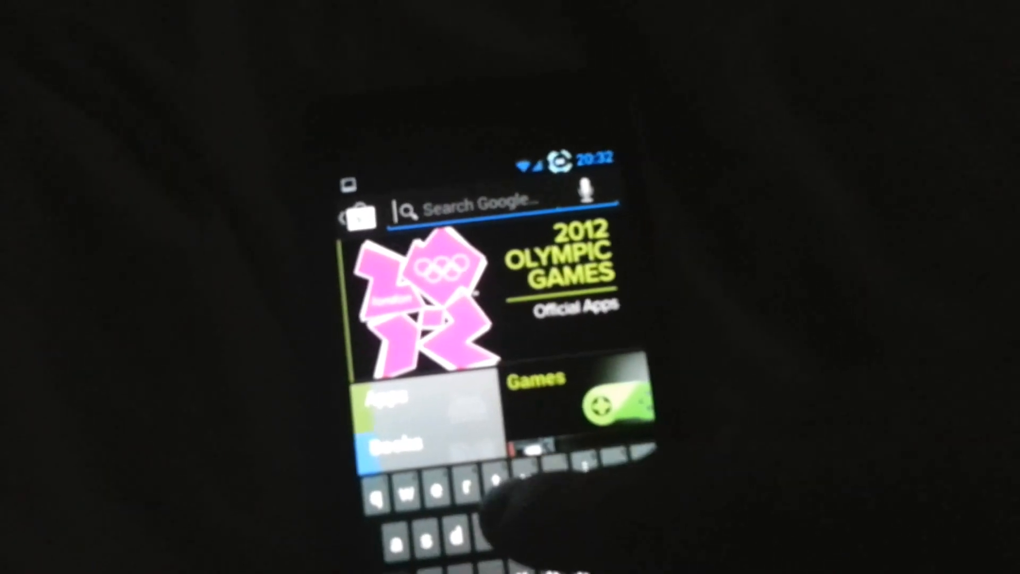
{"action": "type", "text": "g"}
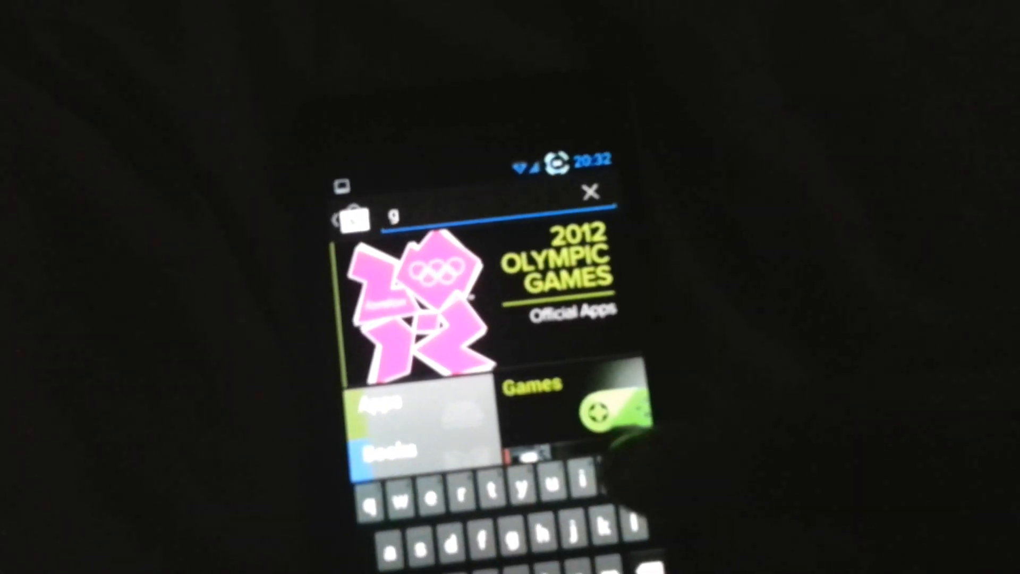
{"action": "type", "text": "oo"}
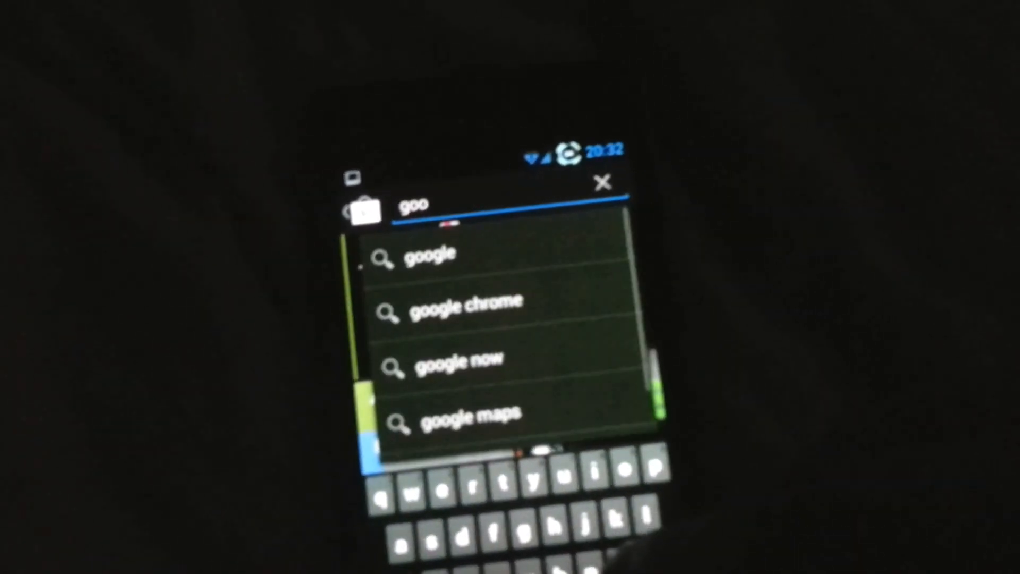
{"action": "type", "text": "m"}
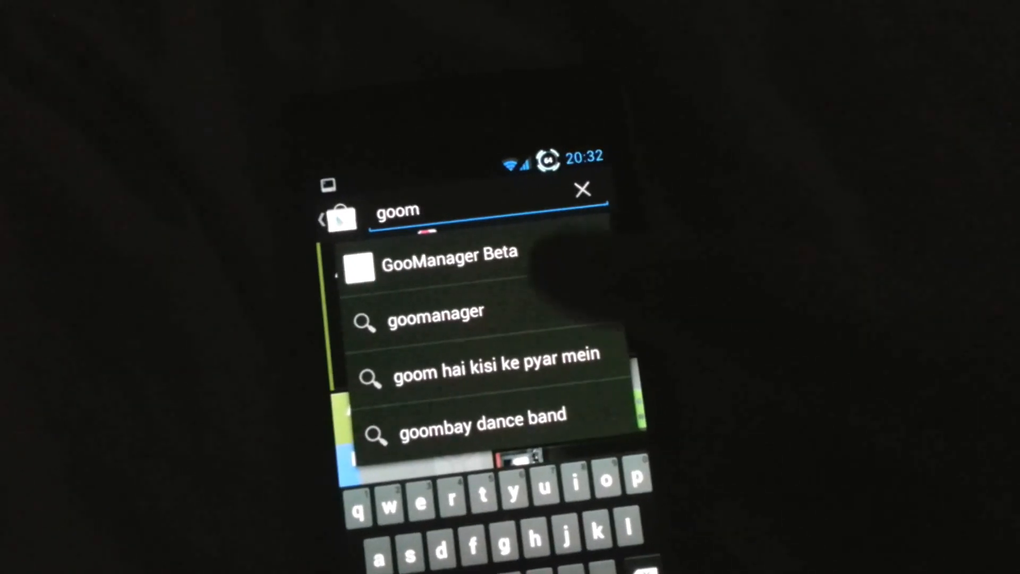
{"action": "left_click", "coordinate": [448, 256]}
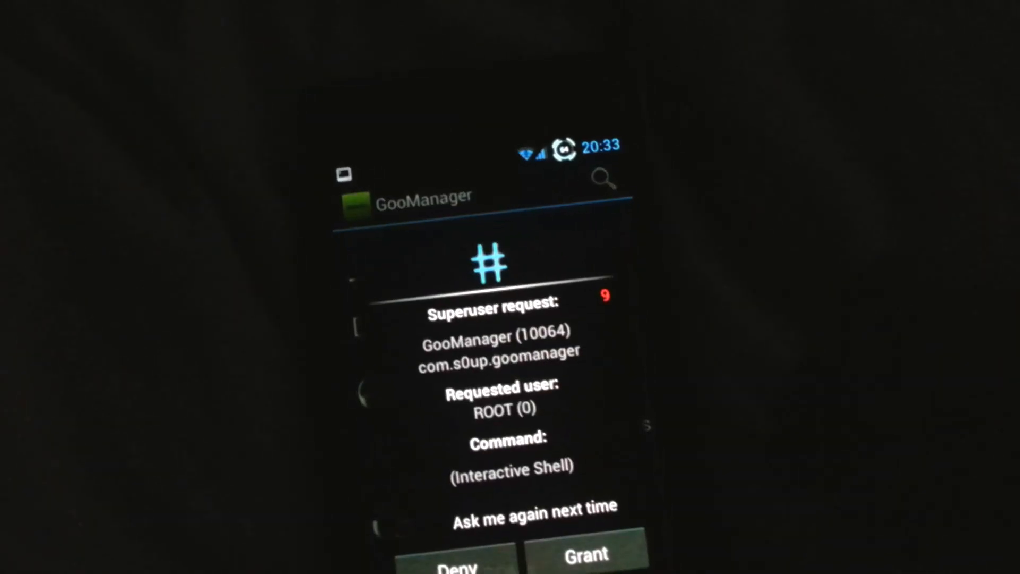
Step: Grant GooManager's superuser request and show it listed under the app drawer's APPS tab
{"action": "left_click", "coordinate": [585, 555]}
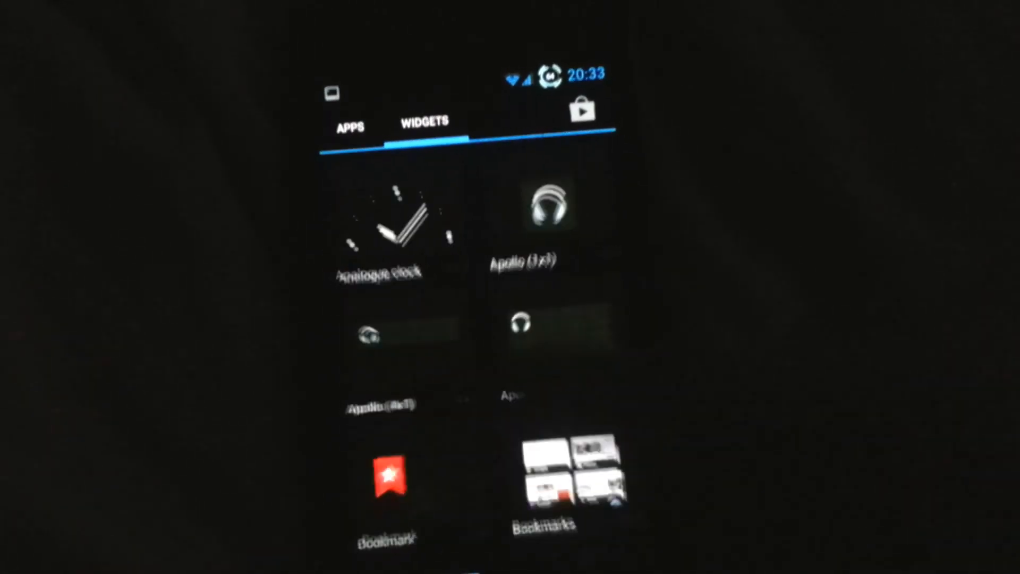
{"action": "left_click", "coordinate": [350, 125]}
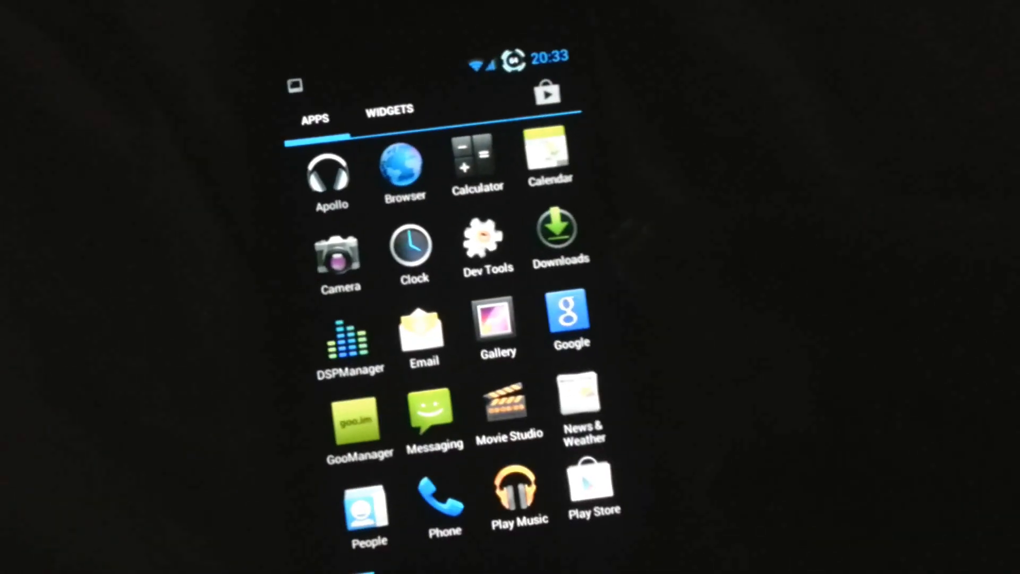